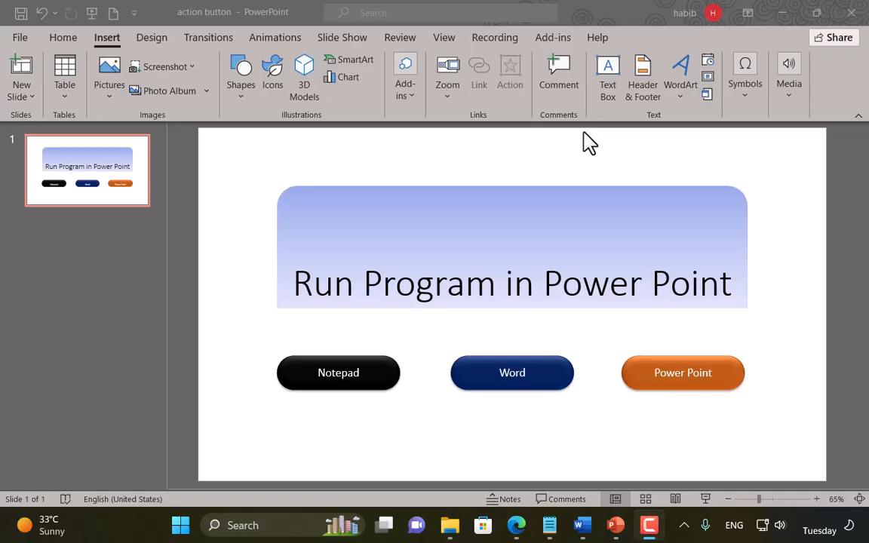
mouse_move(264, 90)
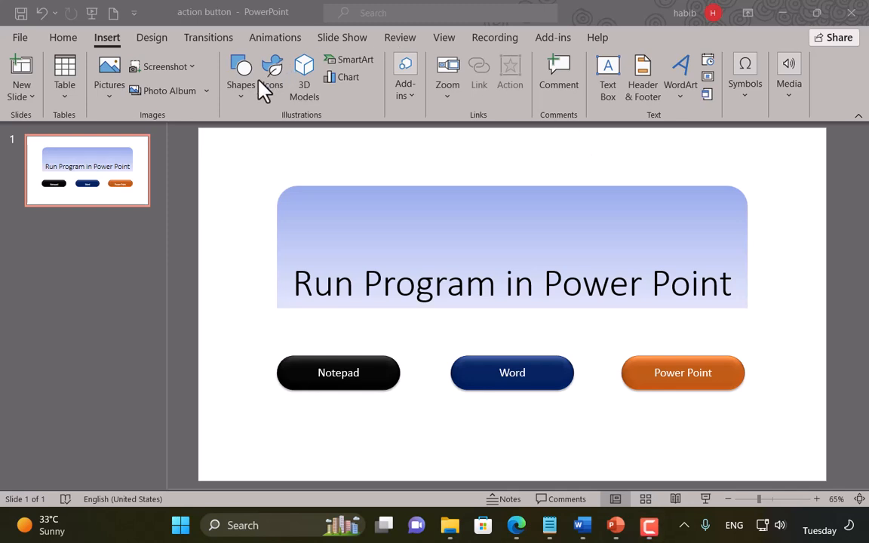
mouse_move(382, 376)
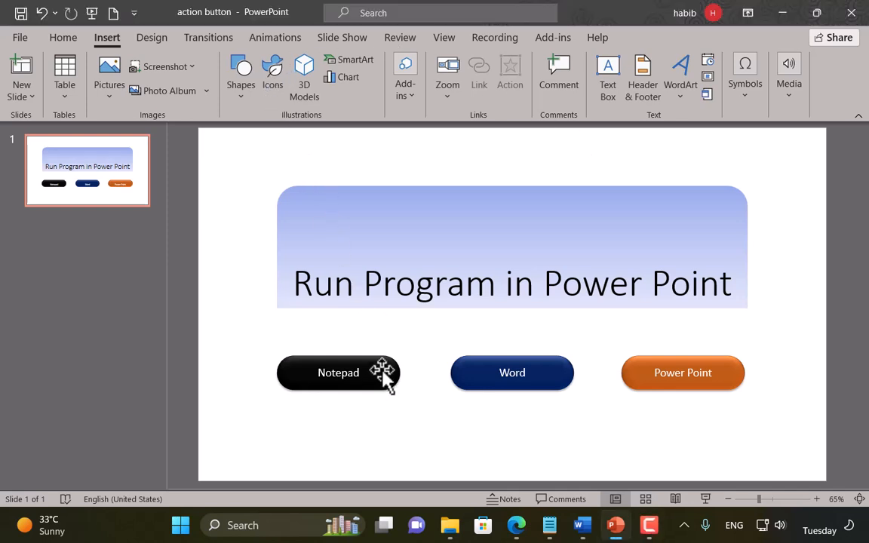
Select the black Notepad button on the 'Run Program in Power Point' slide
left_click(338, 372)
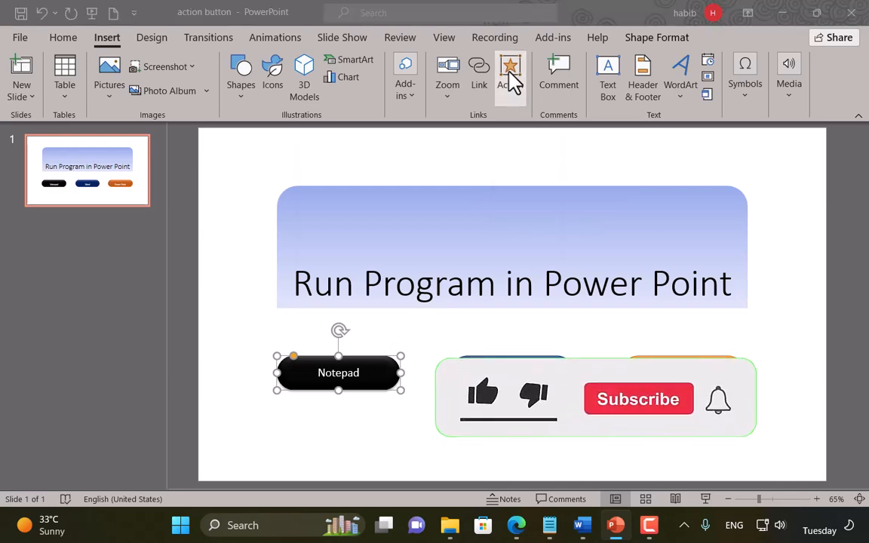
Give the Notepad button a Run program click action for notepad.exe
left_click(510, 76)
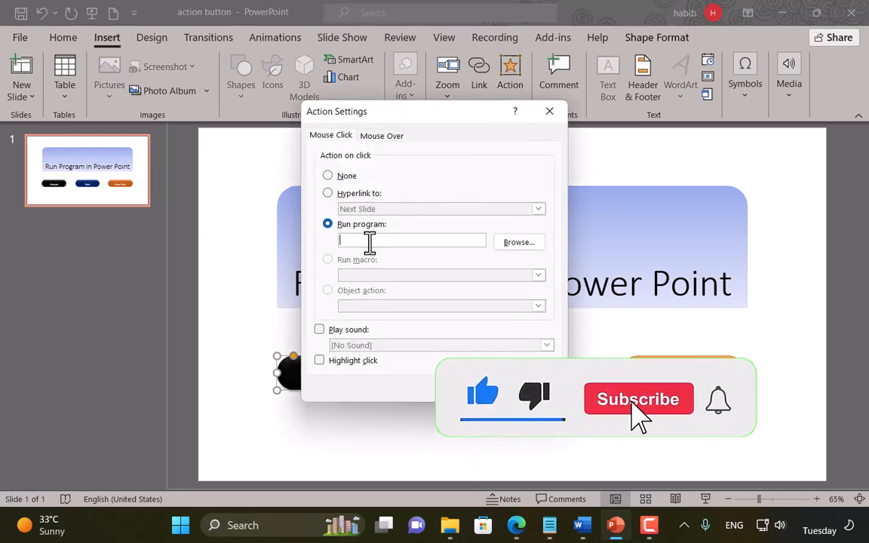
type("notepad")
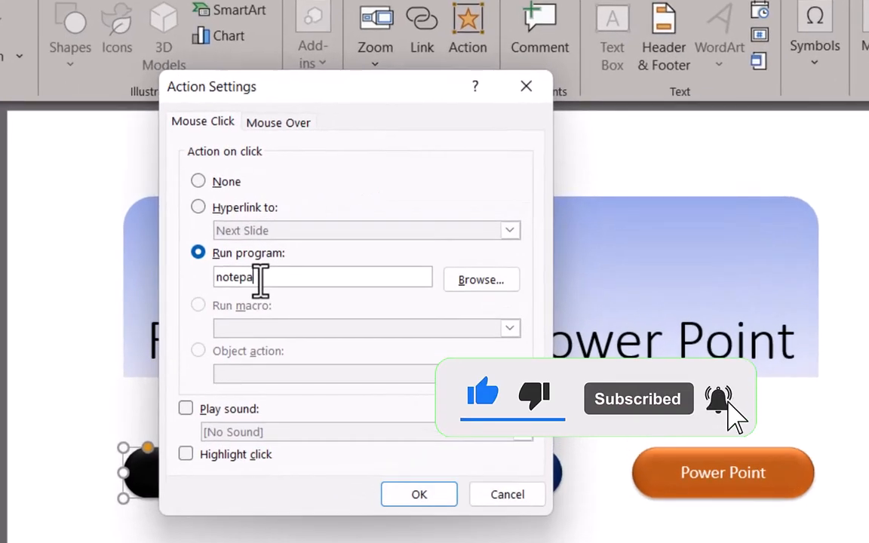
type("d.exe")
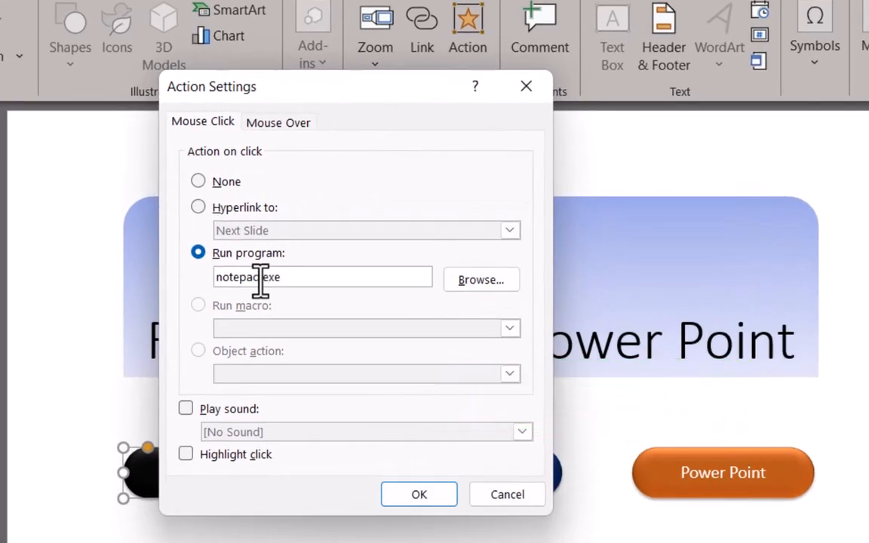
mouse_move(500, 313)
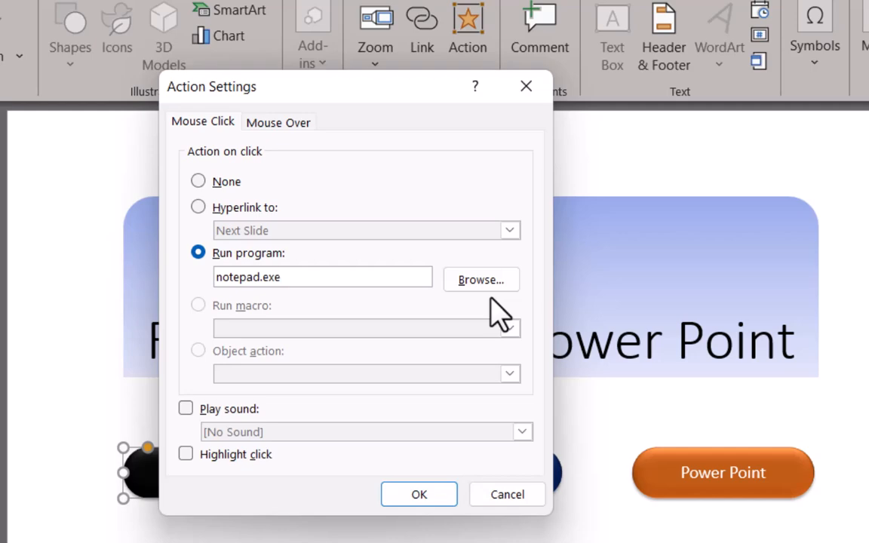
left_click(419, 494)
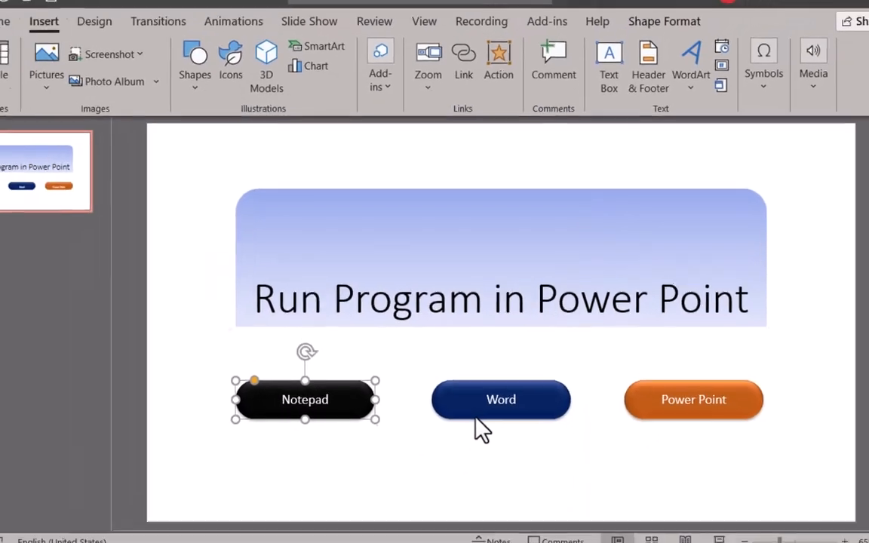
key("f5")
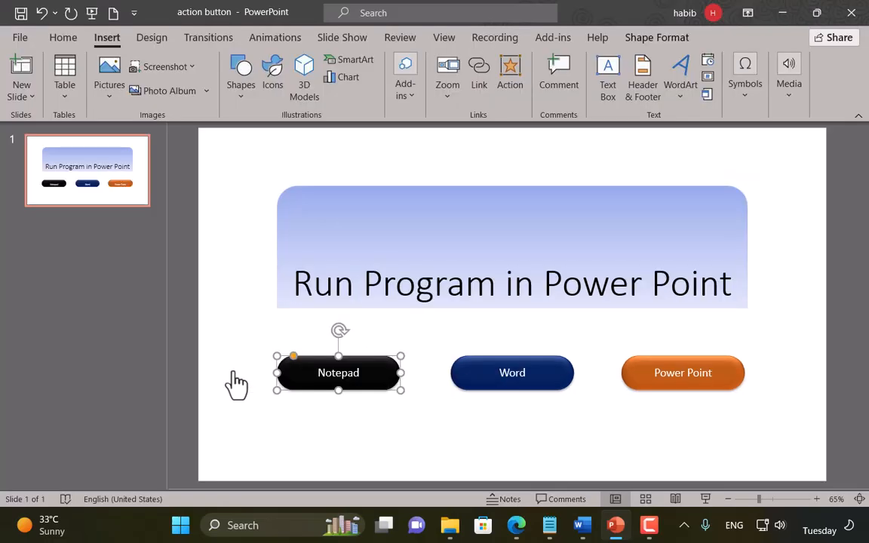
Give the blue Word button a Run program action launching winword
left_click(512, 372)
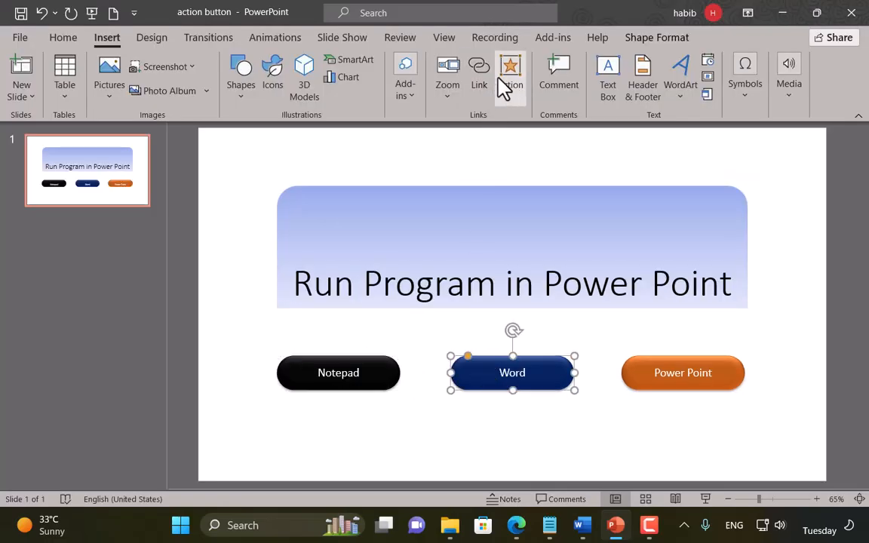
left_click(511, 72)
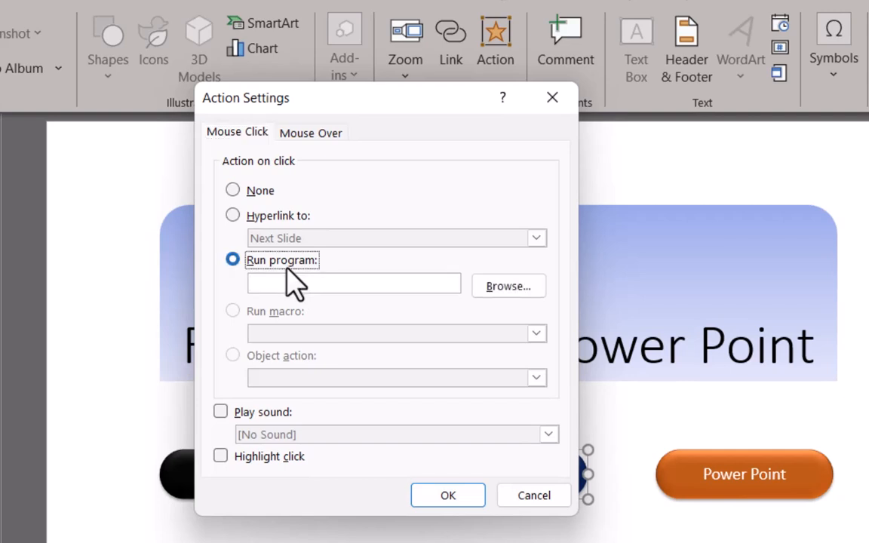
type("winwo")
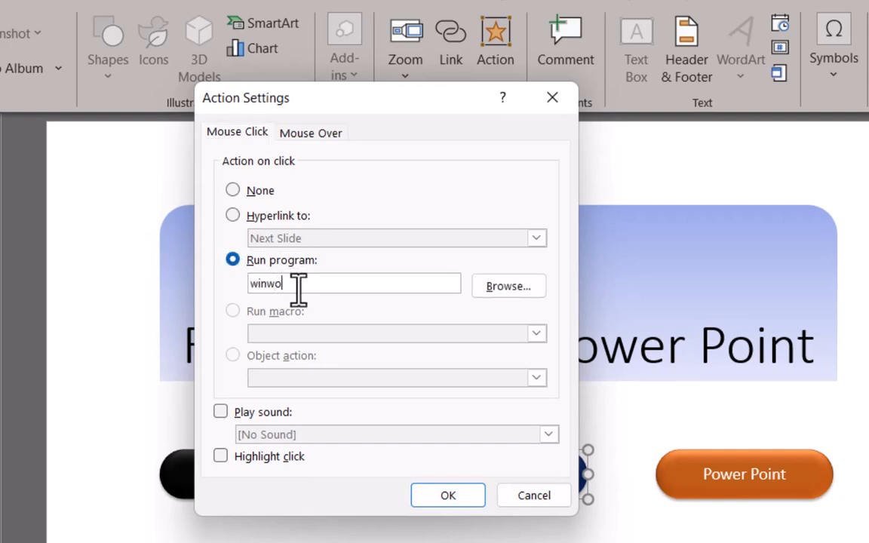
left_click(447, 494)
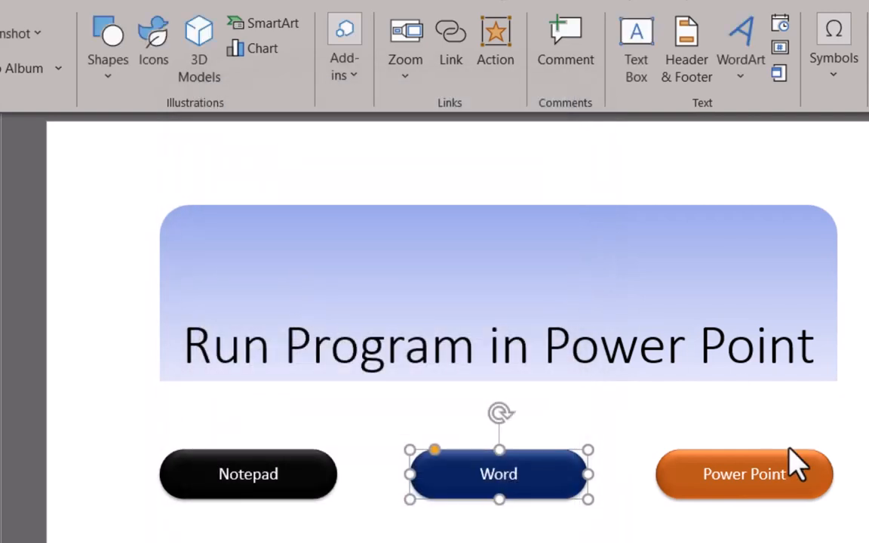
Give the Power Point button a Run program action launching powerpnt
left_click(495, 41)
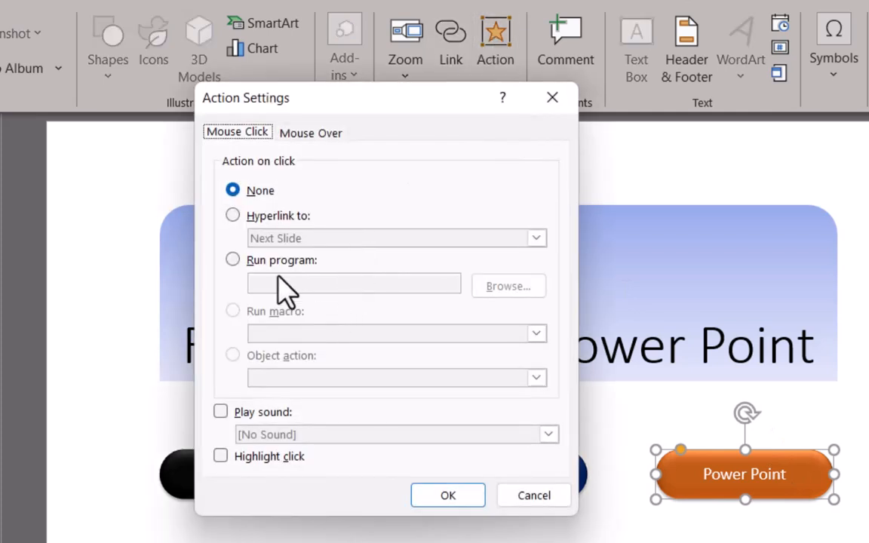
left_click(233, 260)
type("powerpn")
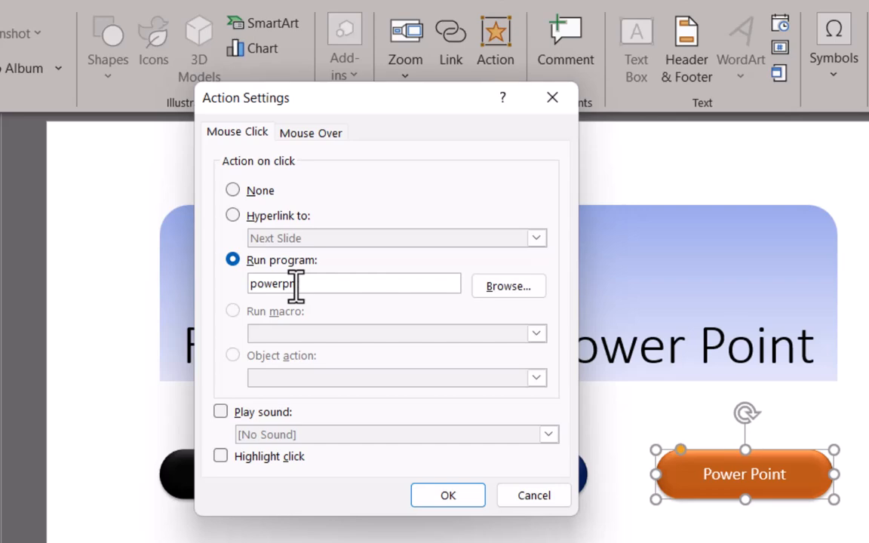
left_click(447, 495)
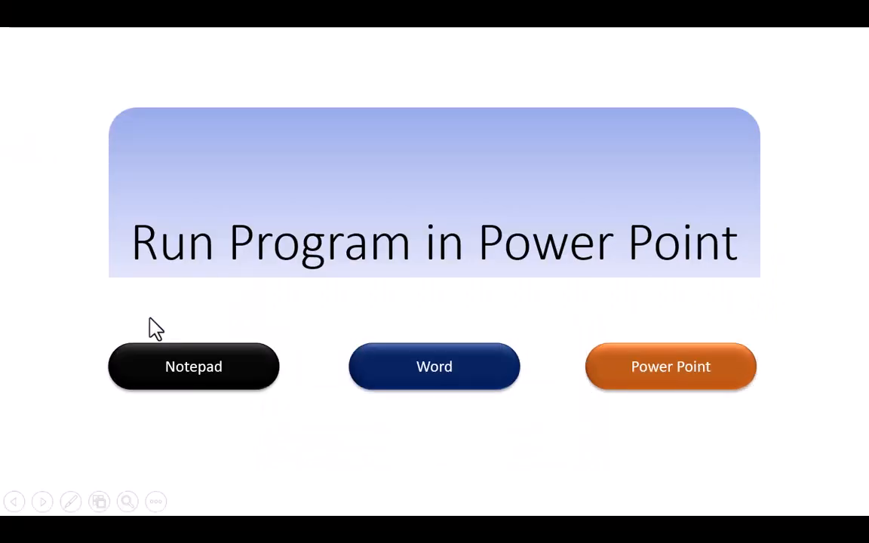
mouse_move(569, 366)
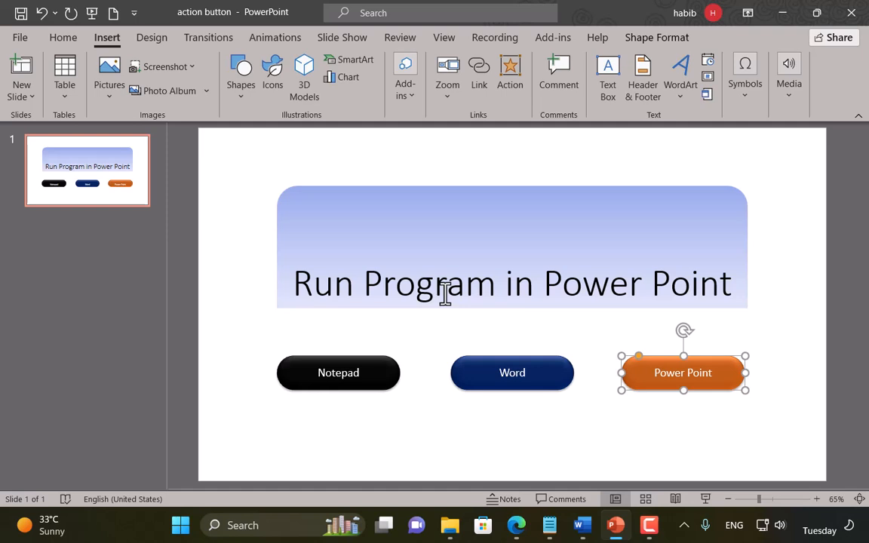
mouse_move(460, 171)
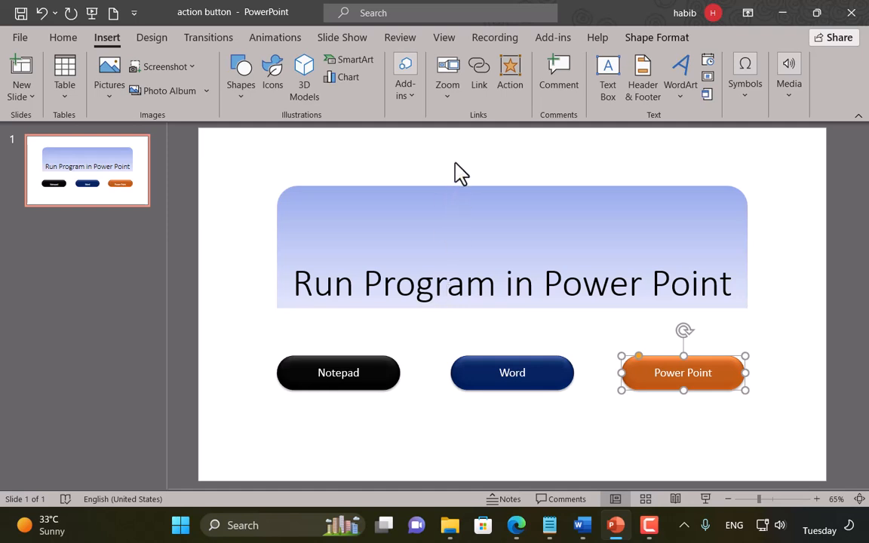
left_click(461, 170)
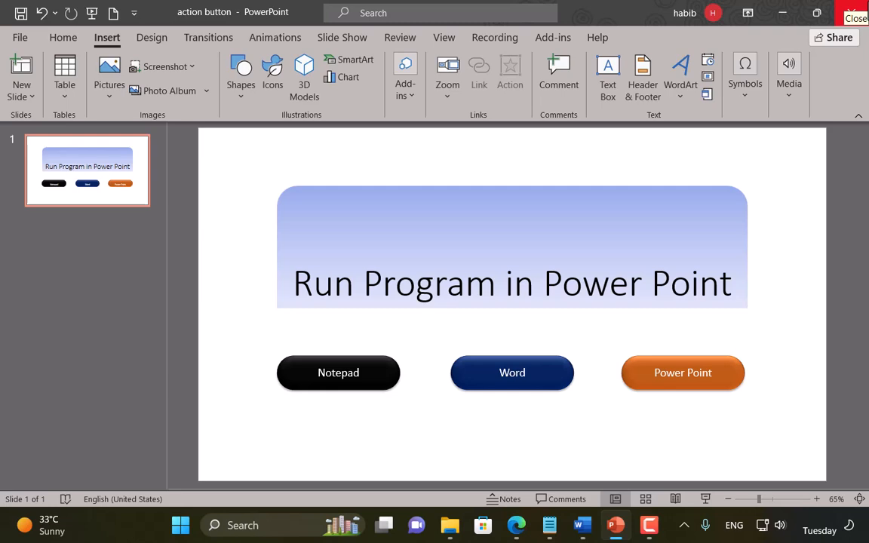
Close PowerPoint and start regedit from the Win+R Run box
left_click(855, 14)
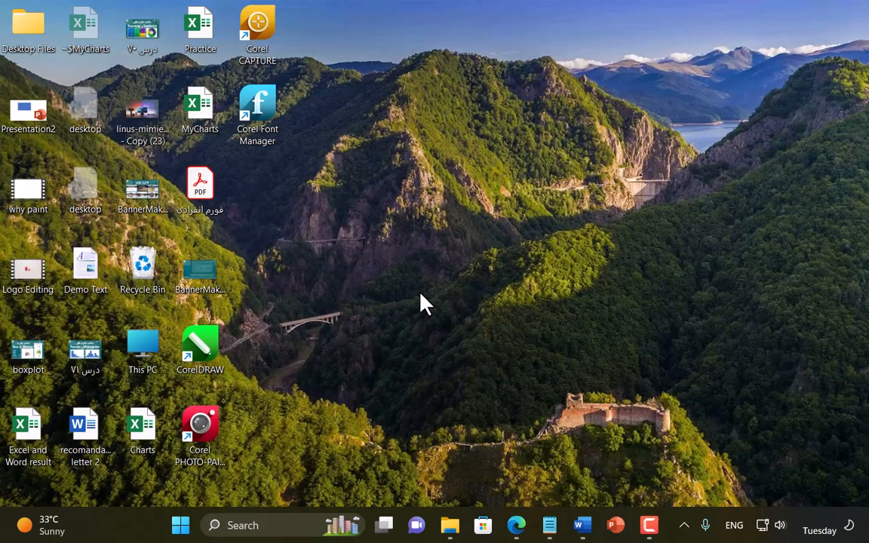
key("win+r")
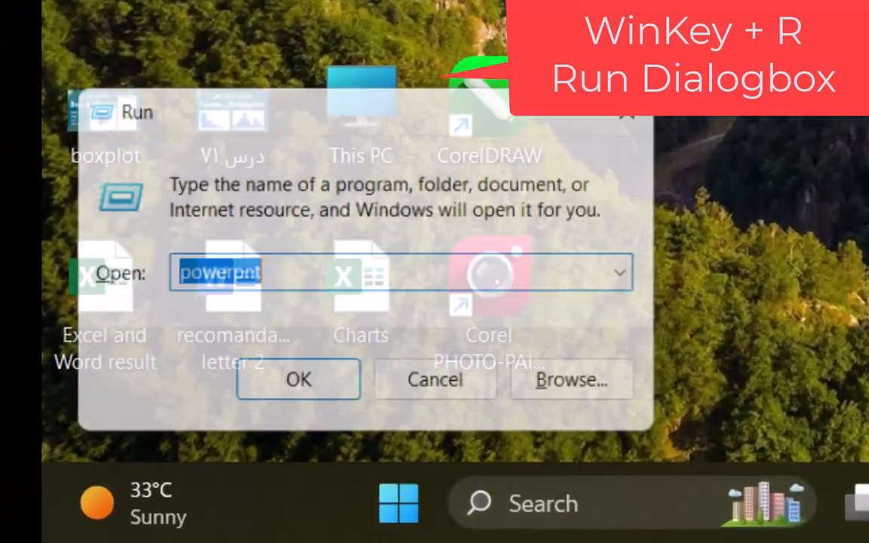
type("rege")
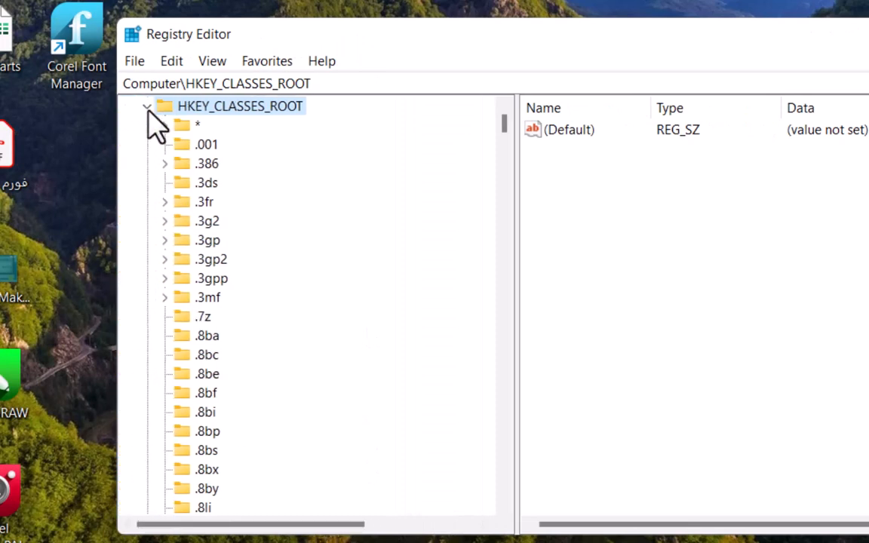
Collapse HKEY_CLASSES_ROOT and cancel the registry backup export without saving
left_click(134, 61)
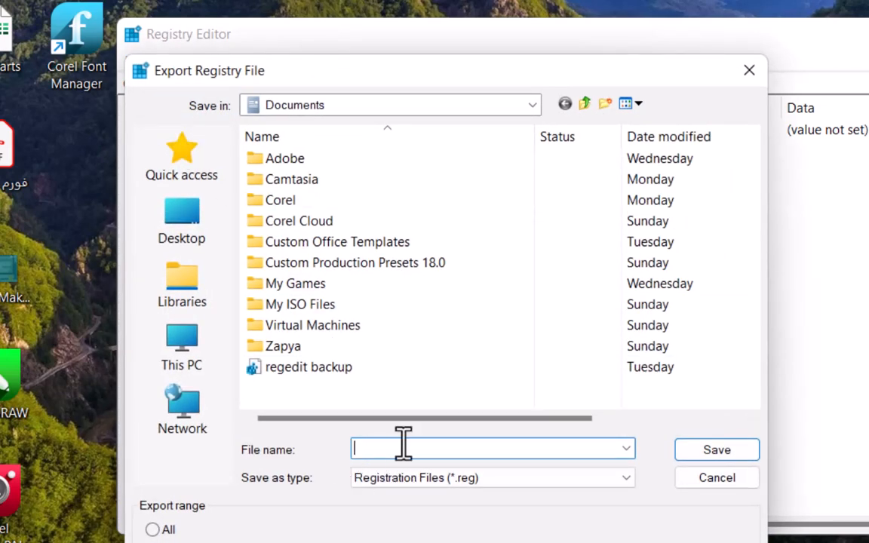
mouse_move(370, 448)
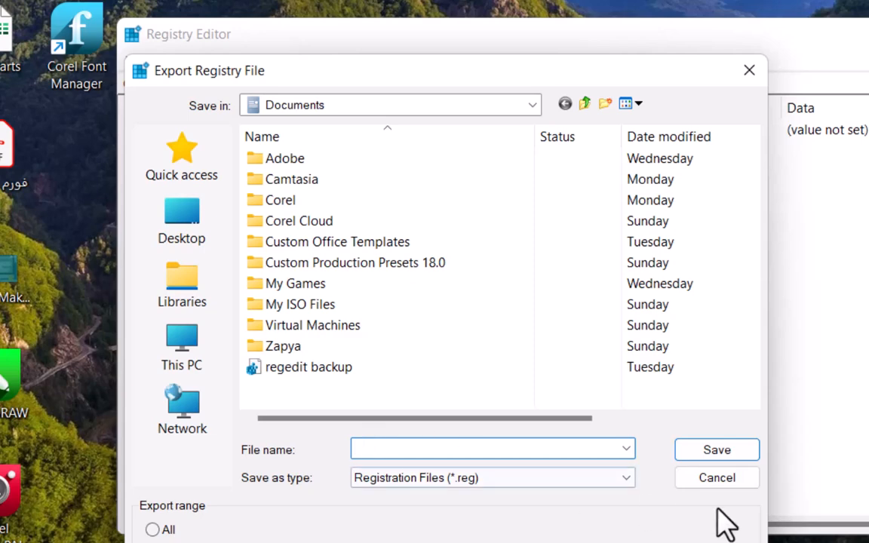
left_click(715, 478)
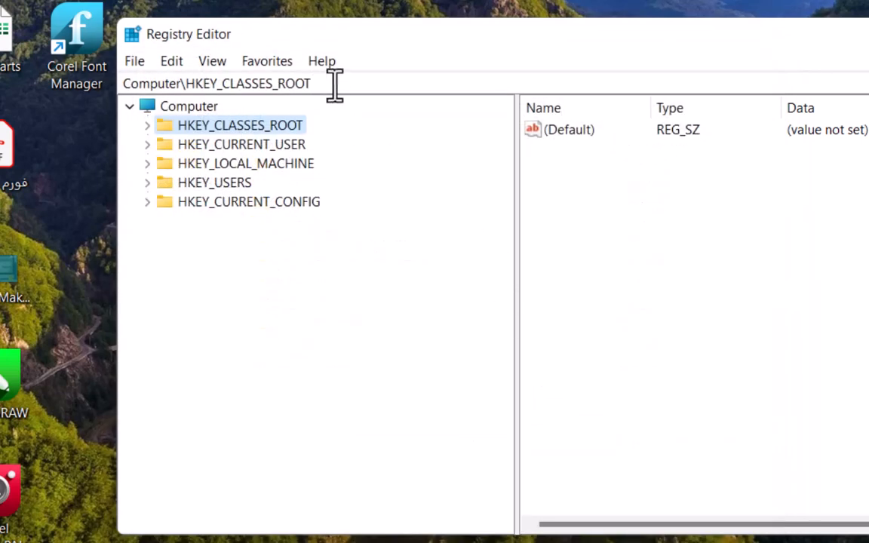
mouse_move(174, 164)
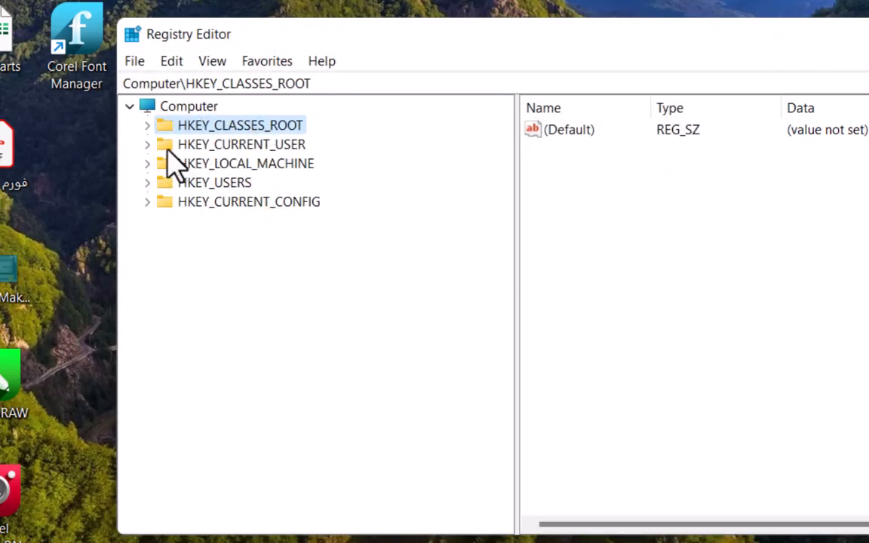
Navigate to HKEY_CURRENT_USER\Software\Microsoft\Office\16.0\PowerPoint\Security
left_click(241, 144)
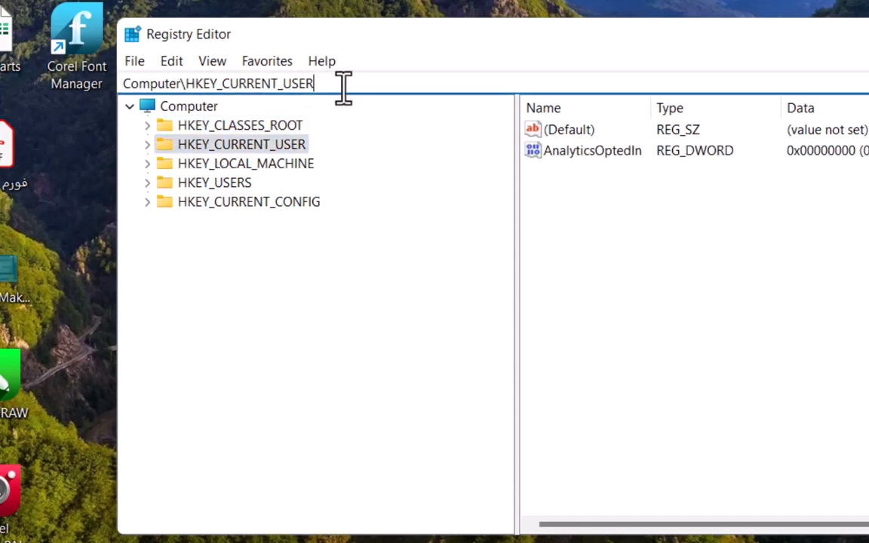
type("\\Software\\Microsoft")
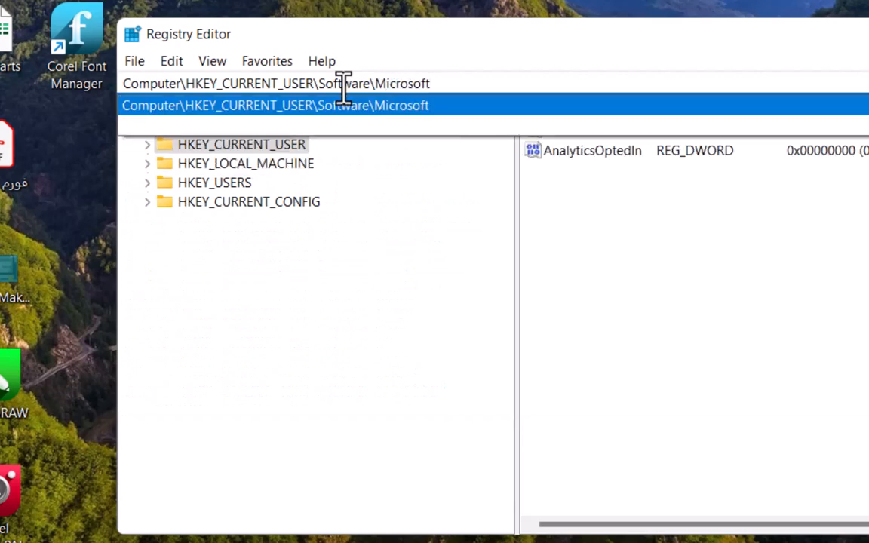
type("\\")
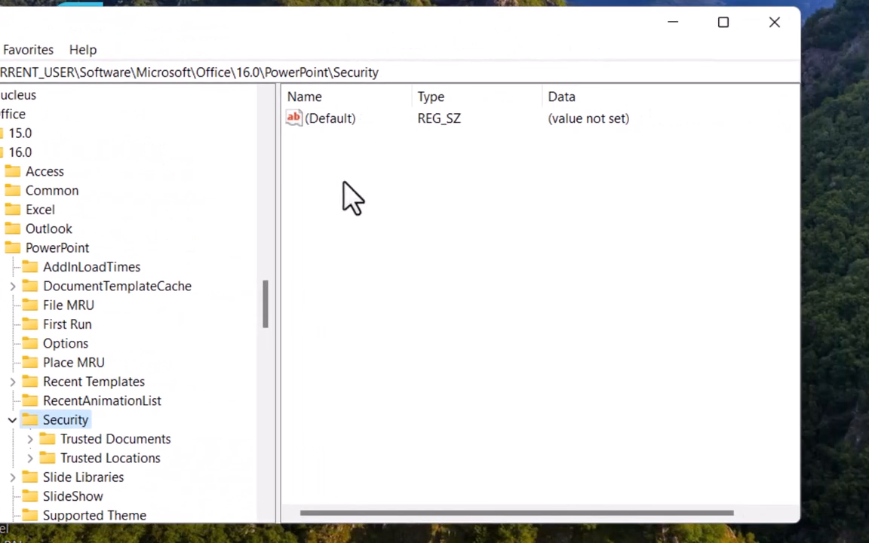
Create a DWORD (32-bit) value named RunPrograms in the Security key
right_click(353, 198)
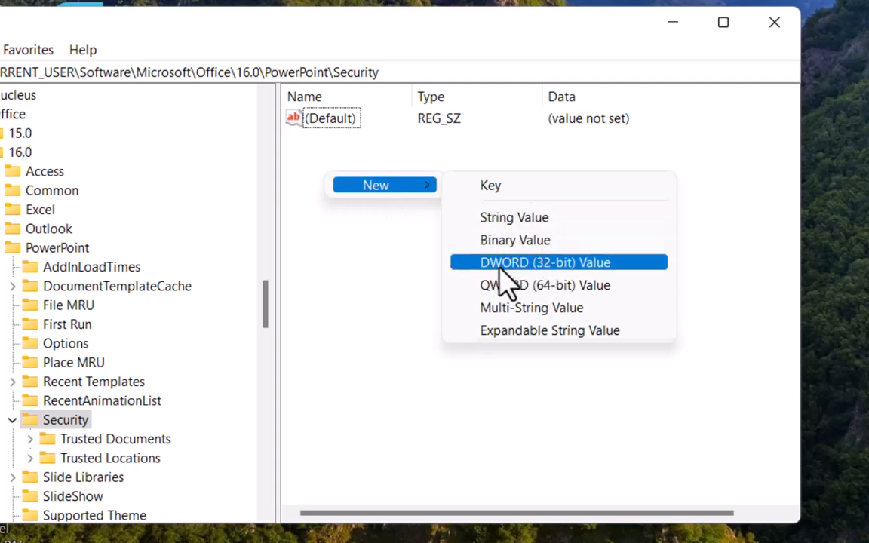
left_click(545, 262)
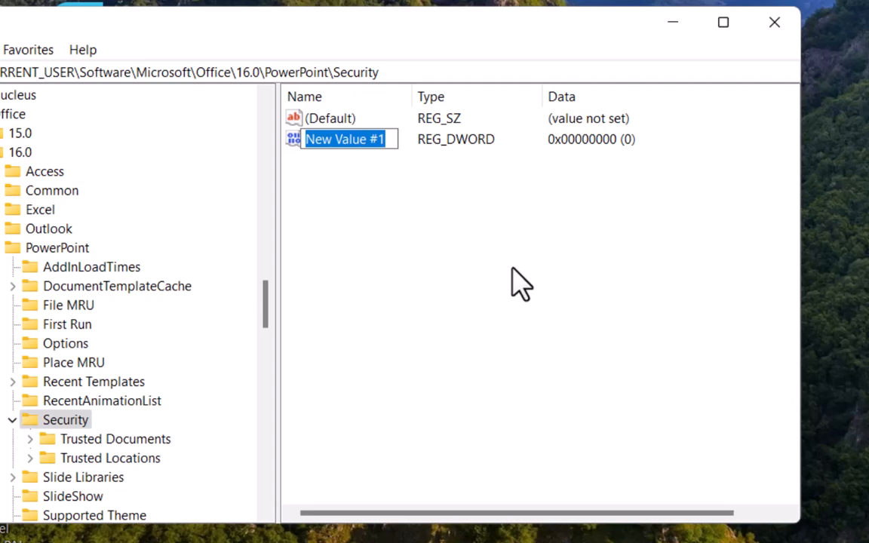
type("R")
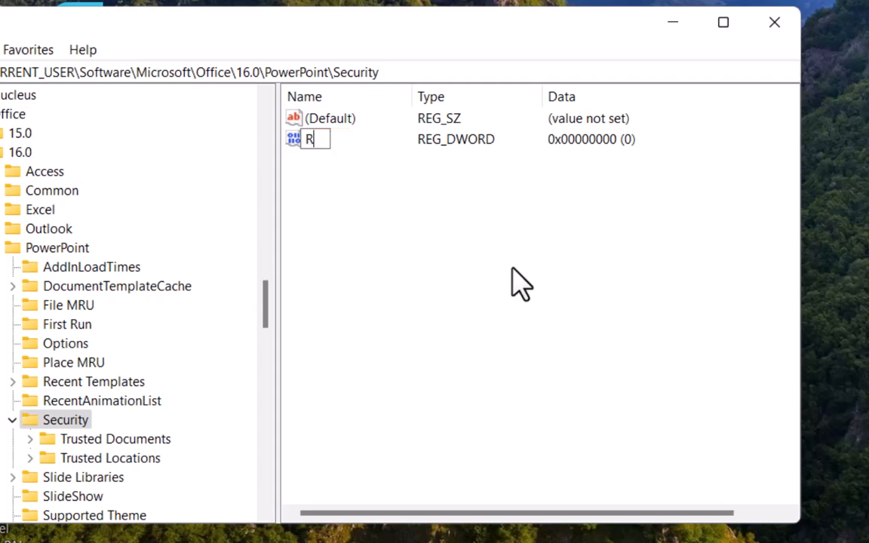
type("unPrograms")
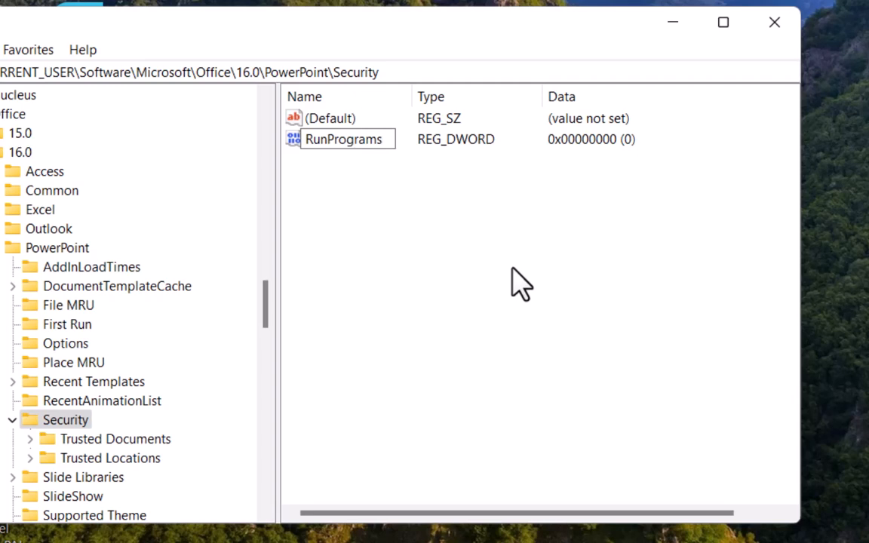
left_click(344, 139)
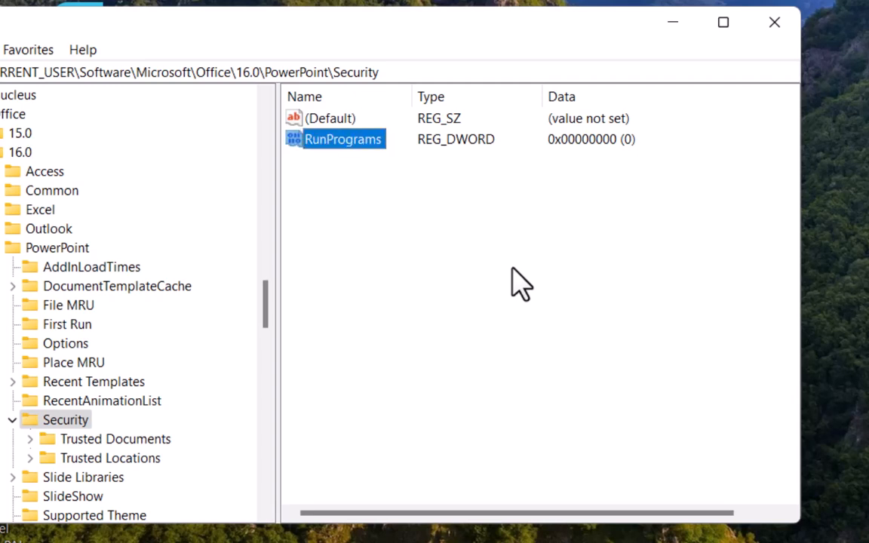
Set RunPrograms value data to 1 and close Registry Editor
double_click(343, 139)
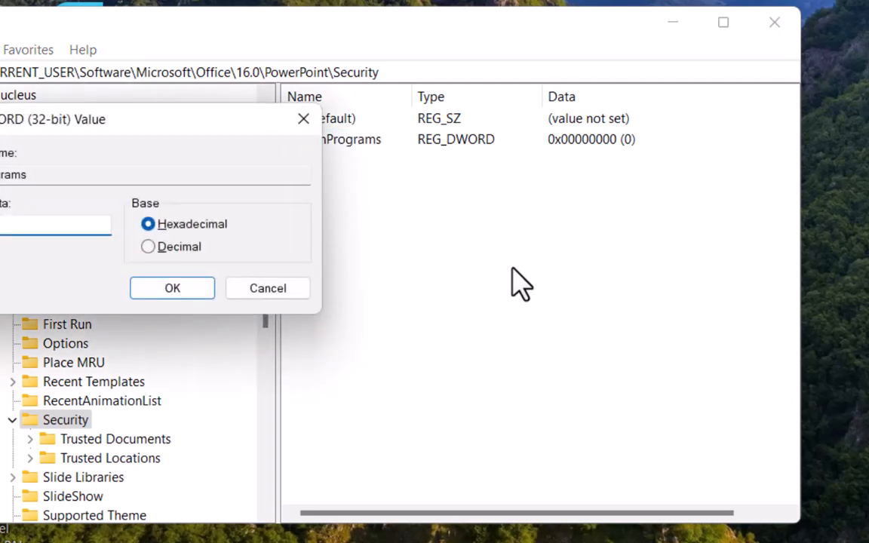
type("1")
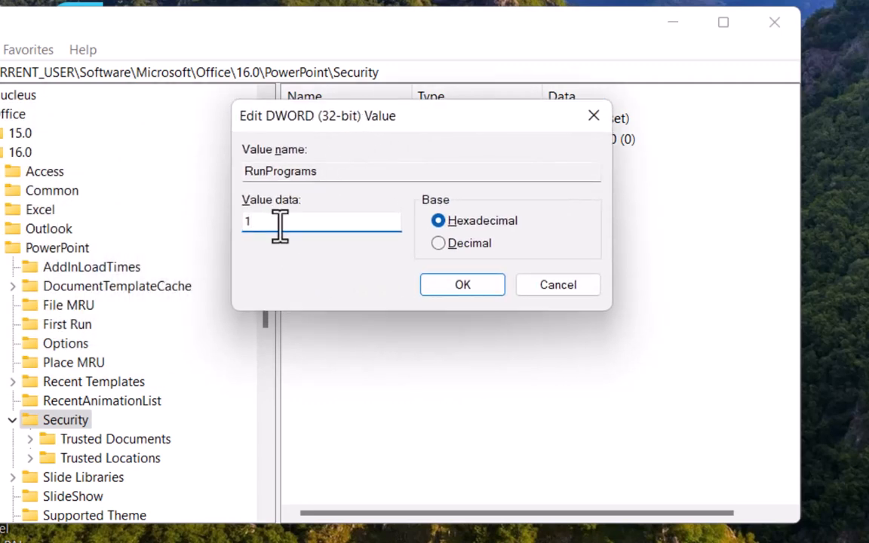
left_click(462, 285)
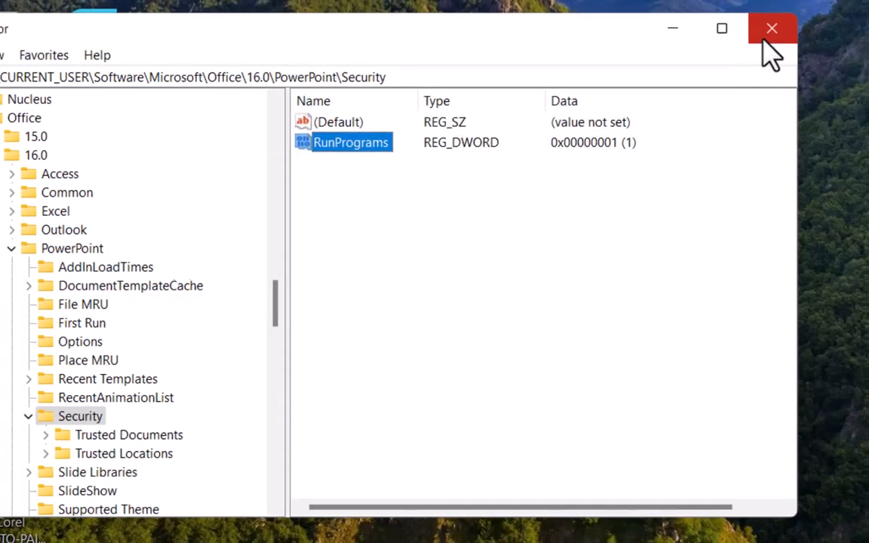
left_click(772, 28)
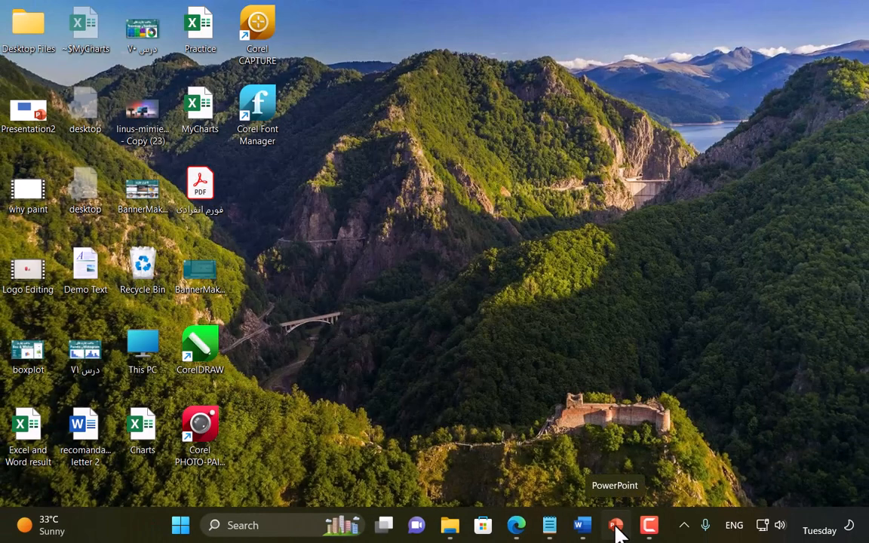
Reopen the presentation, run the slideshow, and launch Notepad and PowerPoint from its buttons
left_click(614, 525)
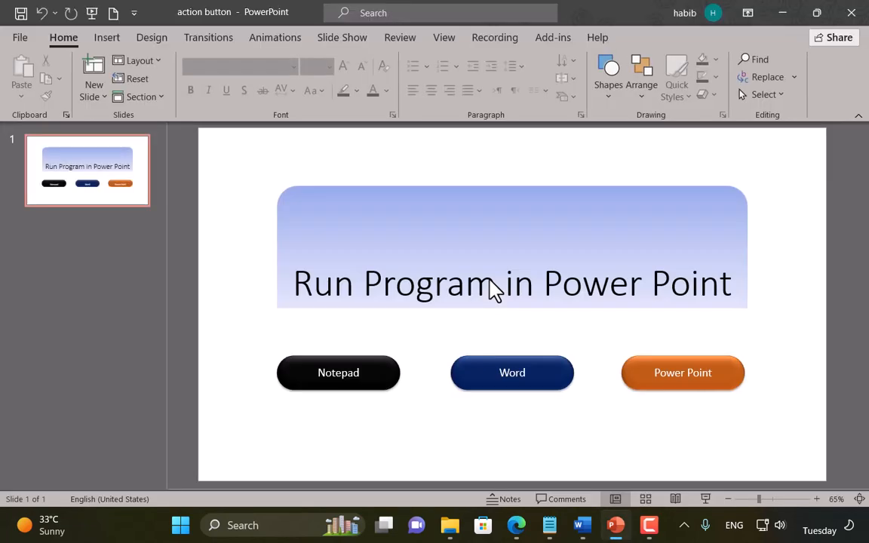
key("F5")
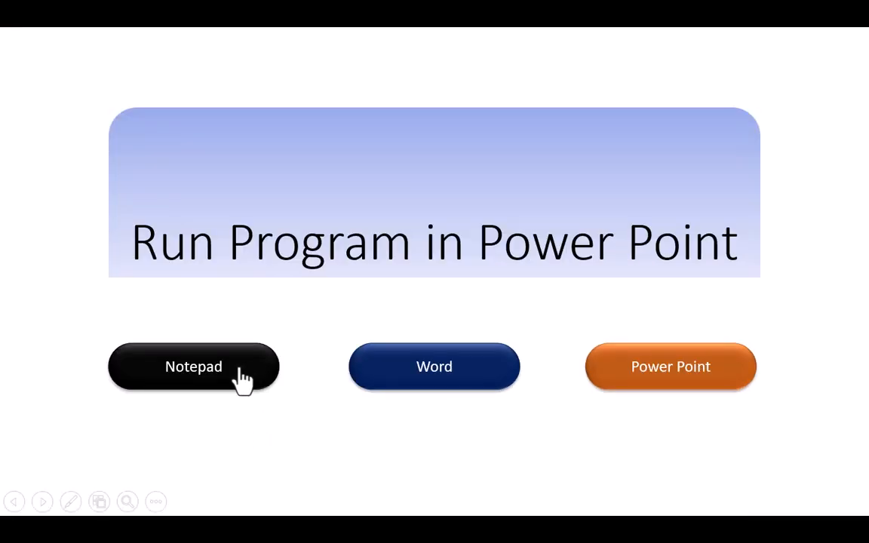
left_click(193, 366)
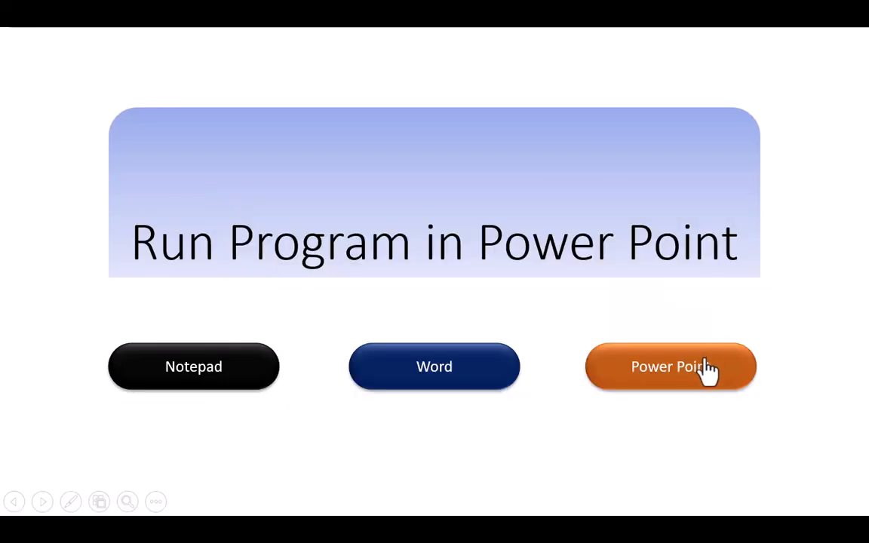
left_click(669, 367)
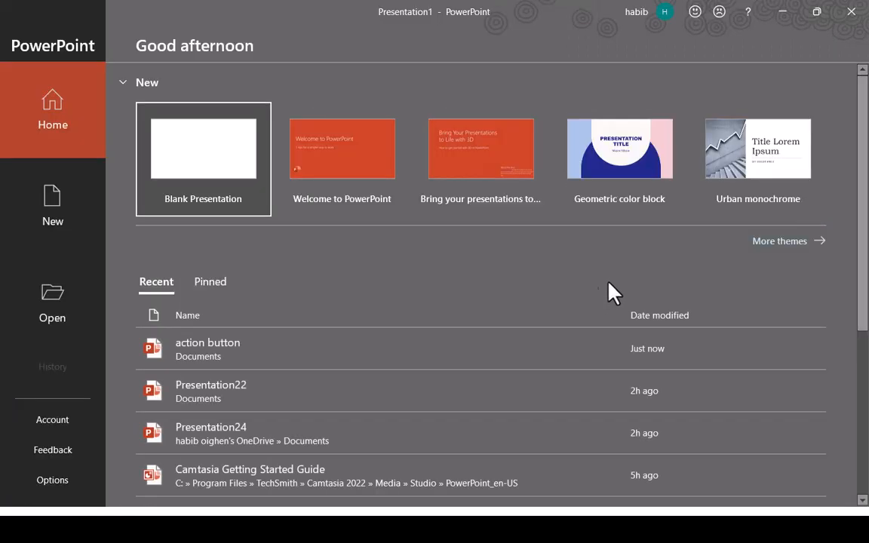
left_click(207, 349)
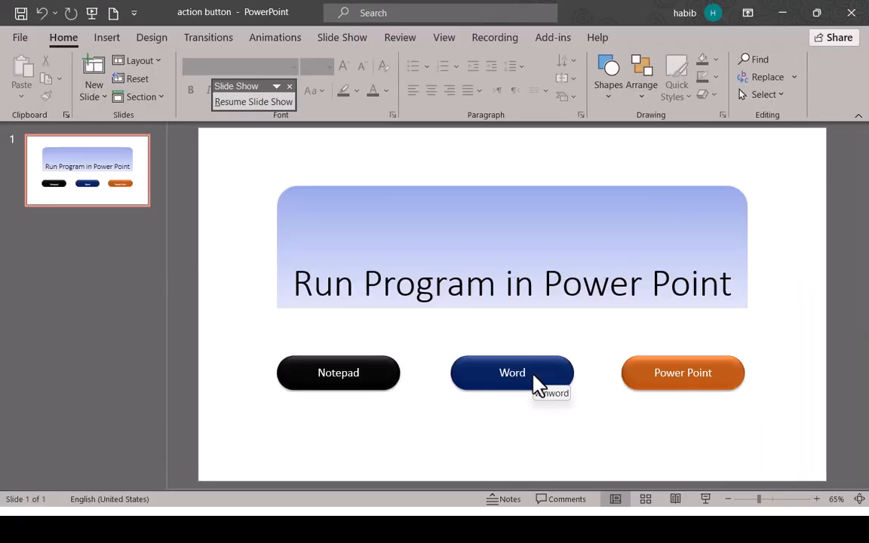